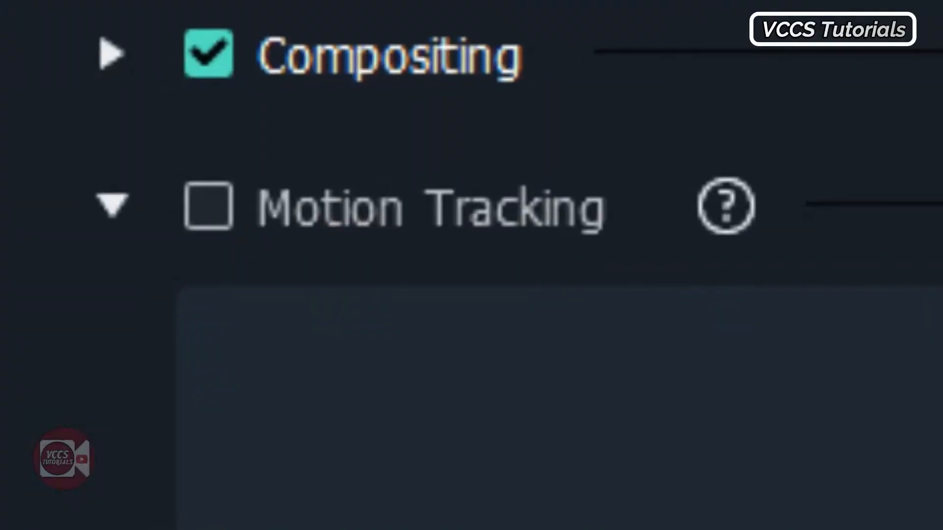
Enable Motion Tracking on the cycling clip and start tracking.
click(207, 207)
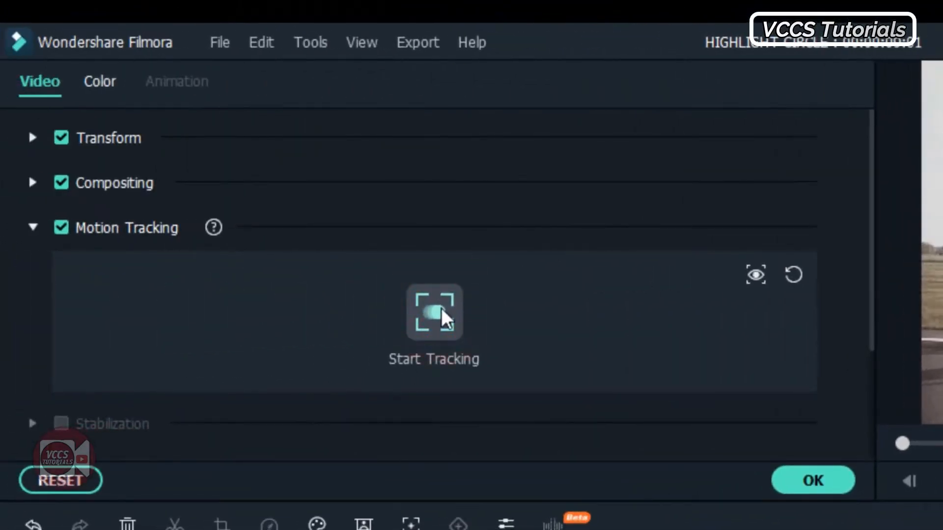
click(434, 313)
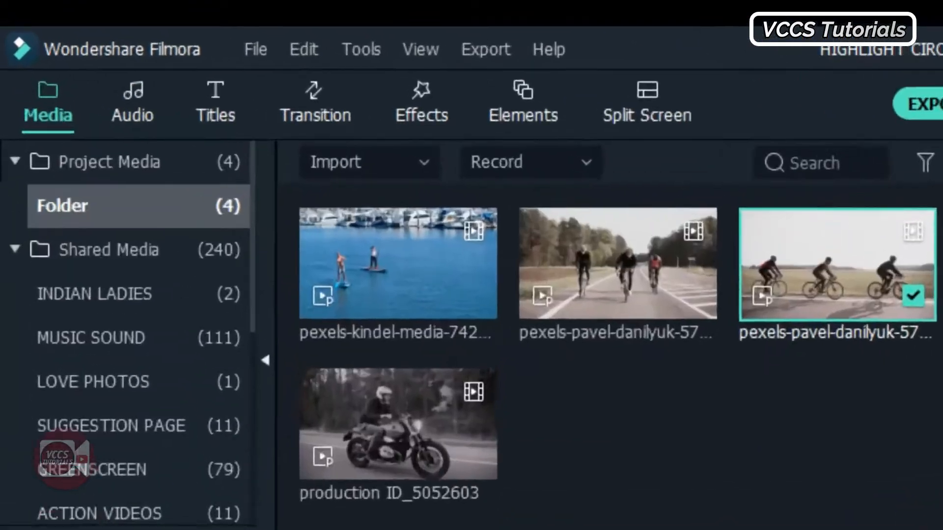
Add the Default Title from the Titles library onto the timeline.
click(214, 102)
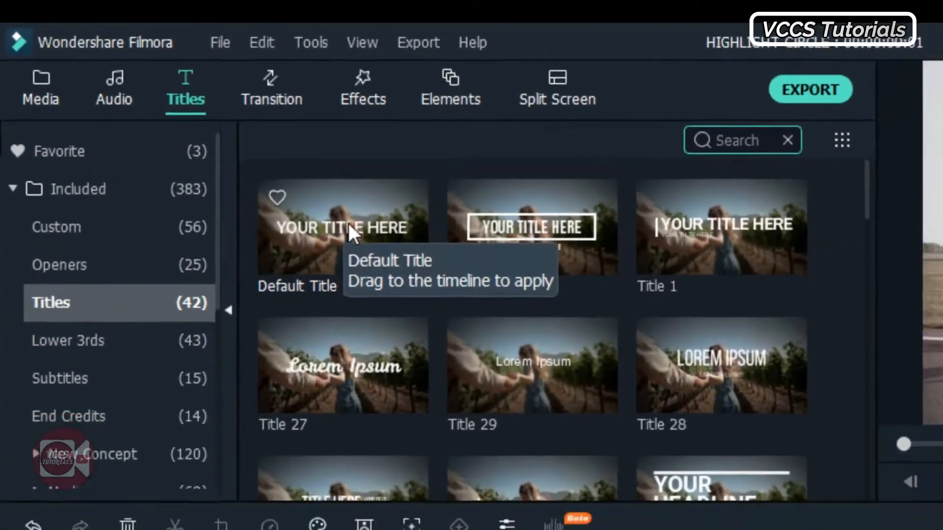
drag(343, 228, 246, 499)
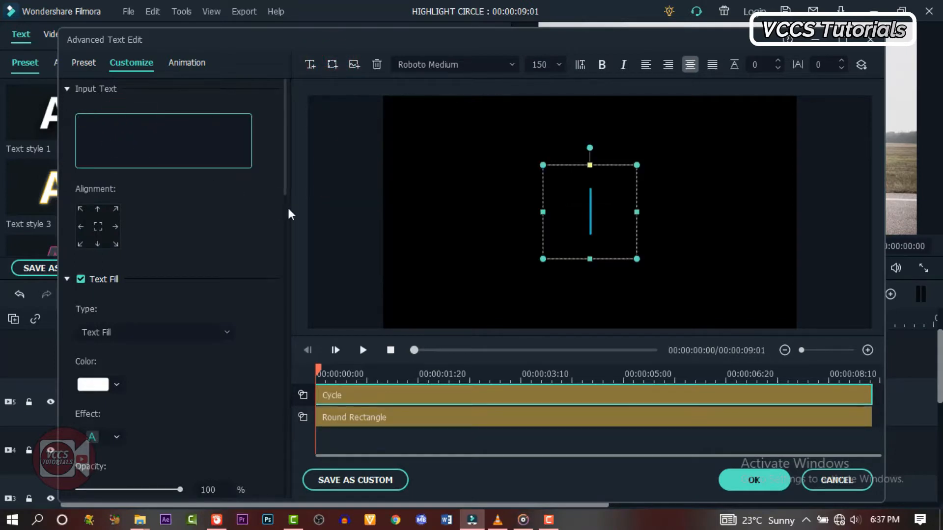
In Advanced edit, clear the text and give the shape a white fill, confirming with OK.
click(163, 140)
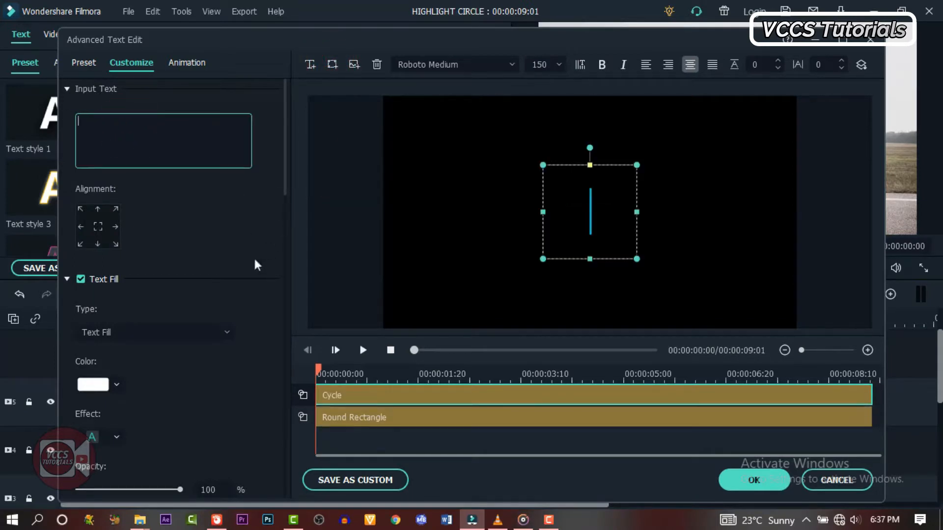
scroll(down, 3)
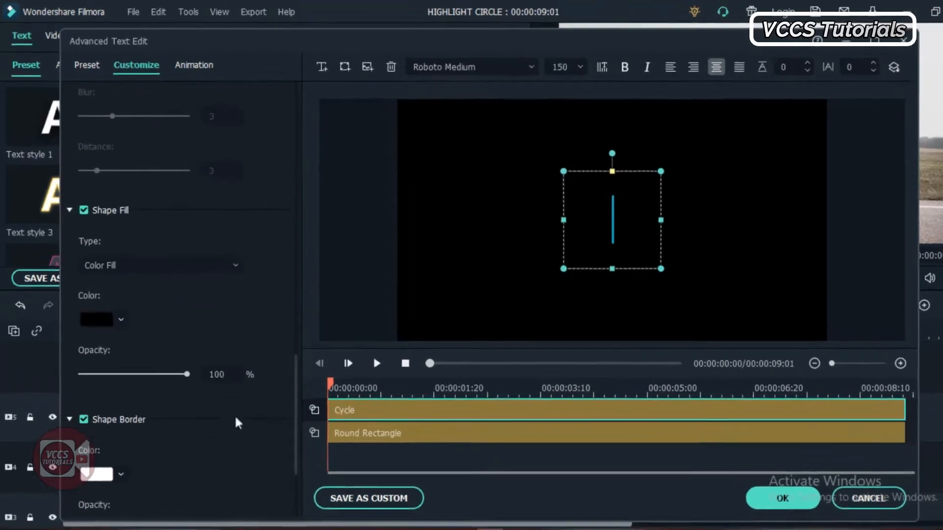
click(96, 319)
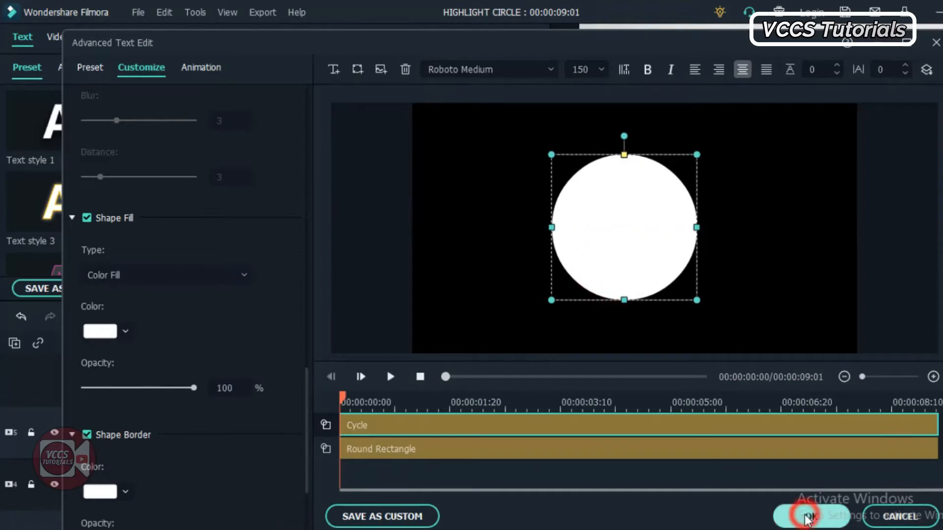
click(808, 516)
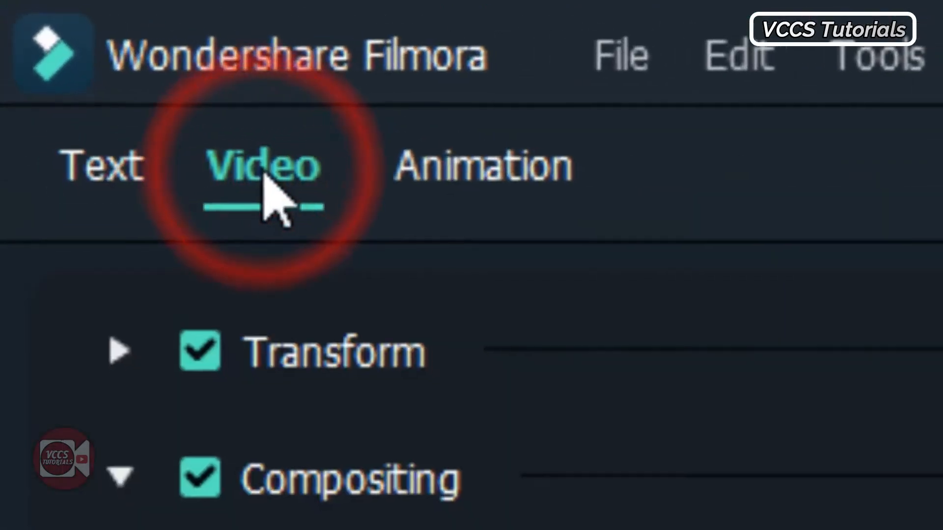
Set the title's Blending Mode to Darken at 60% opacity and shrink the circle around the middle cyclist.
click(26, 108)
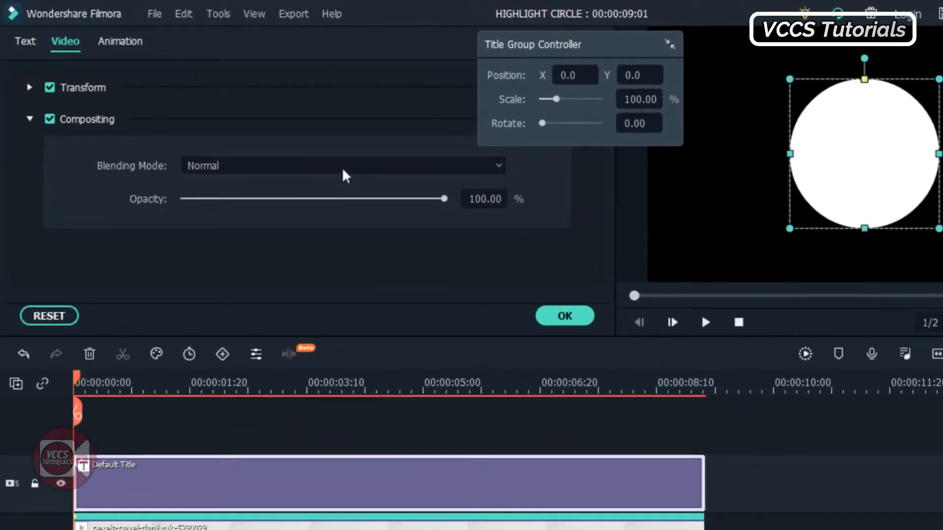
click(342, 165)
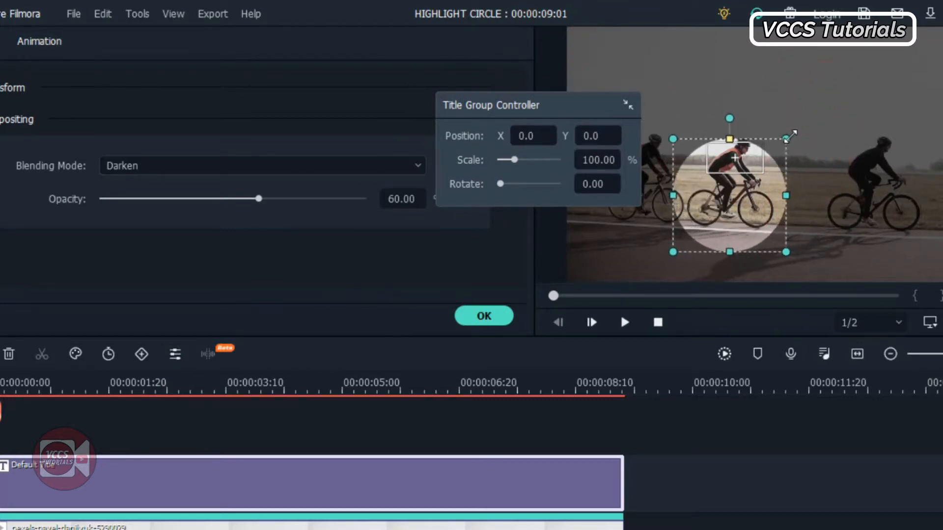
drag(729, 184, 741, 195)
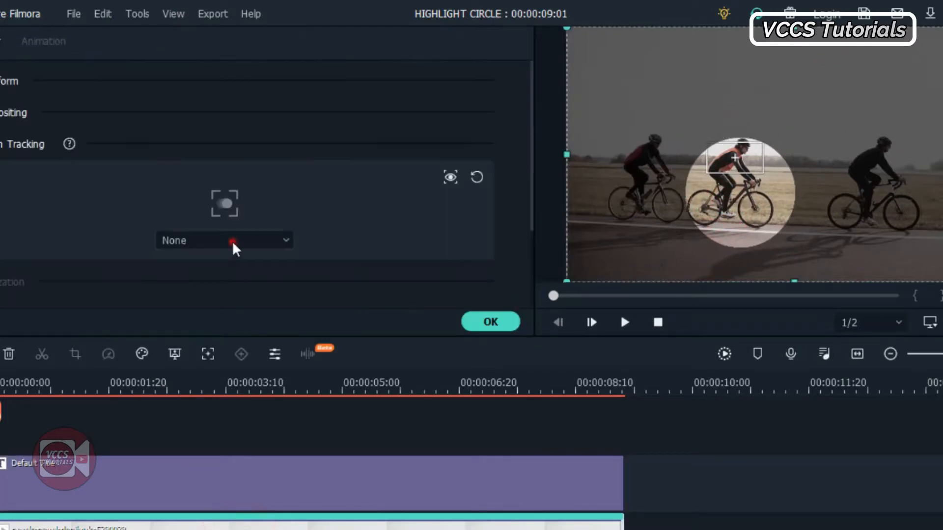
Link the circle title to the tracked middle cyclist via the Motion Tracking dropdown.
click(224, 240)
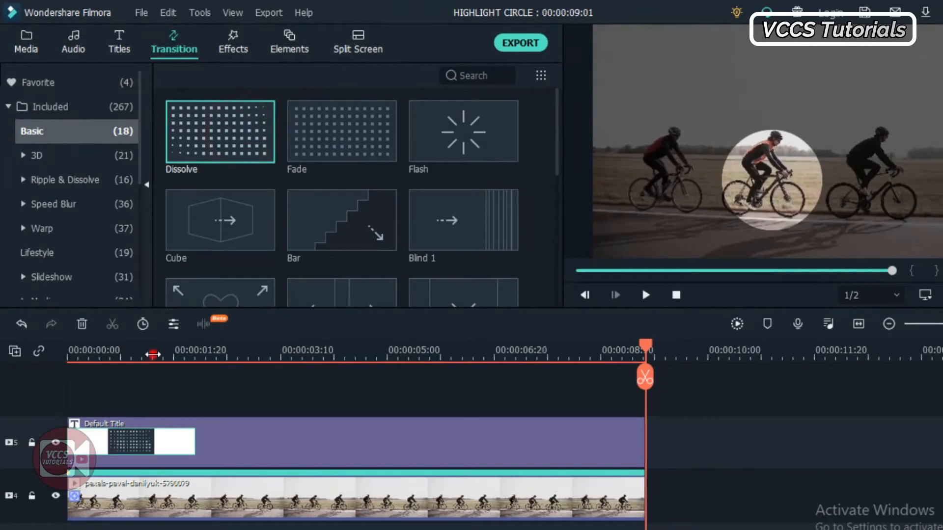
click(645, 295)
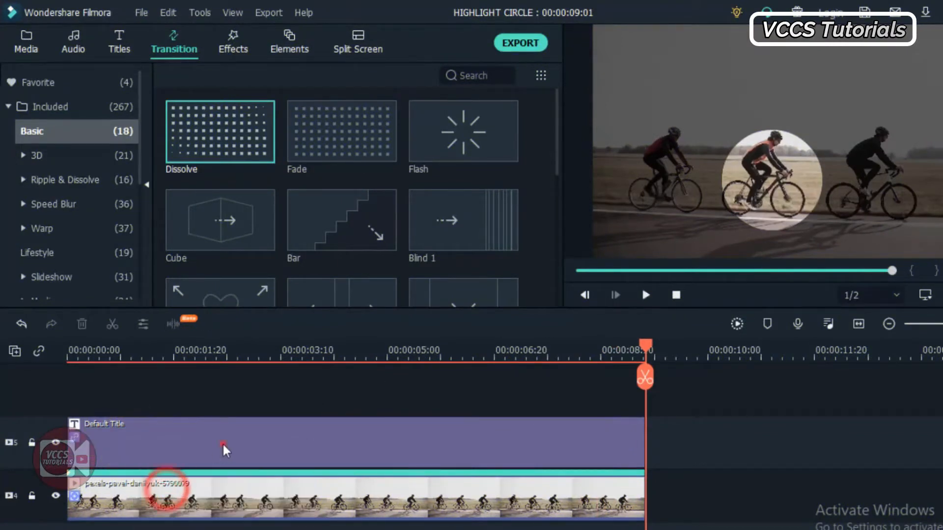
Save the circle title as custom preset 'Highlight Circle2', close the title settings and return to Media.
click(102, 448)
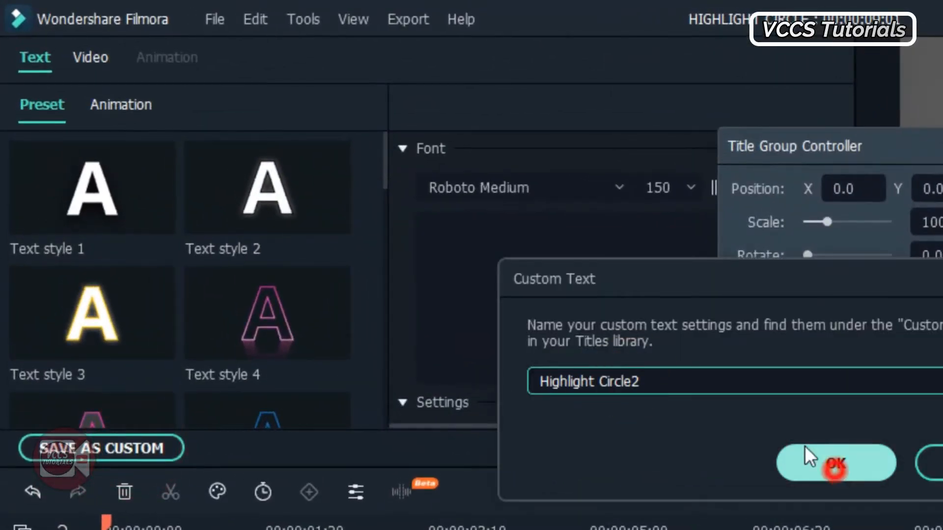
click(836, 463)
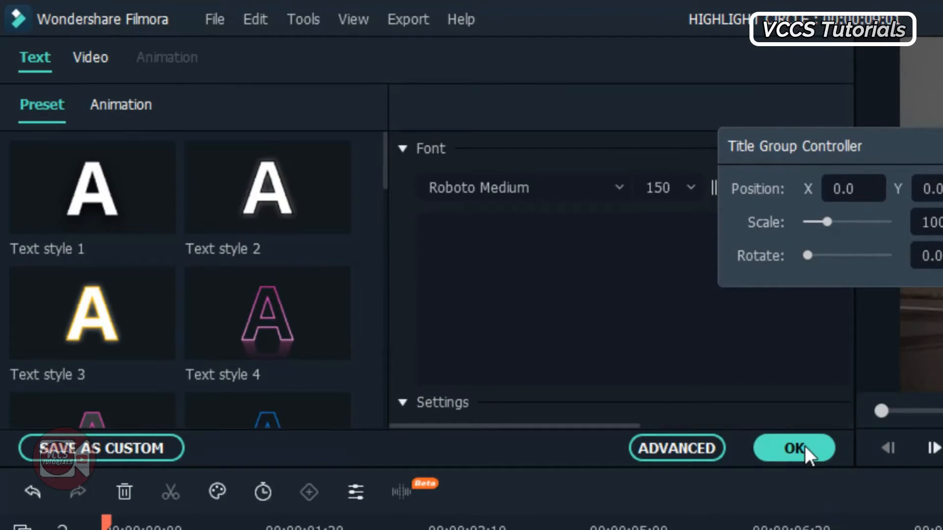
click(793, 448)
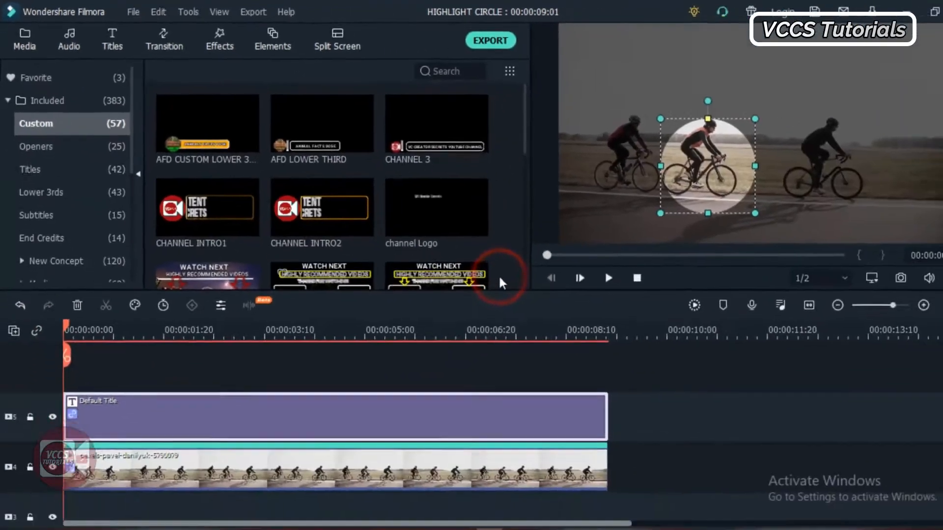
click(24, 38)
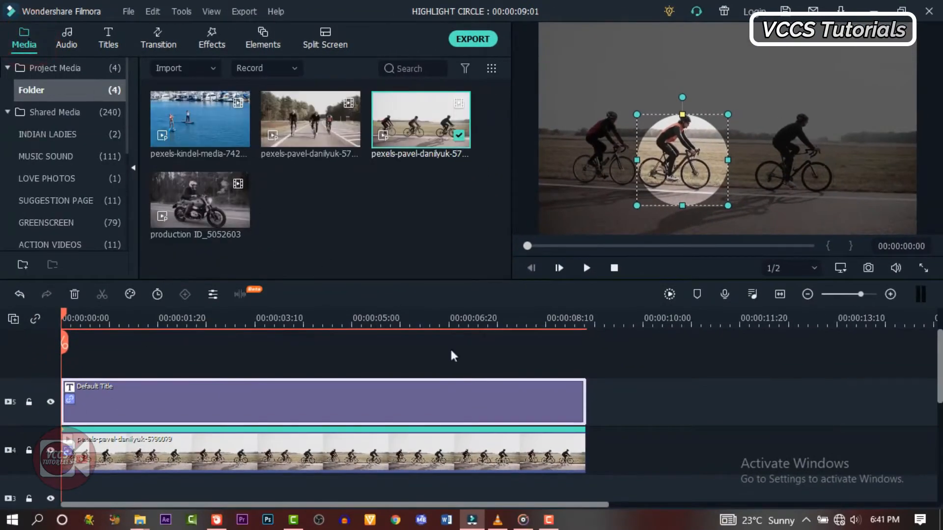
click(75, 295)
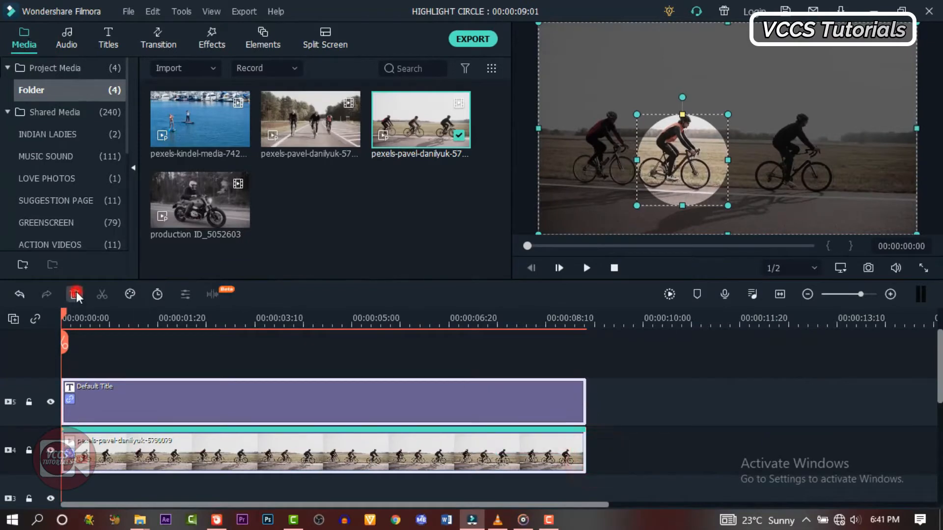
Swap the timeline clips for the paddleboard clip and motion-track the woman on the rear board.
click(75, 294)
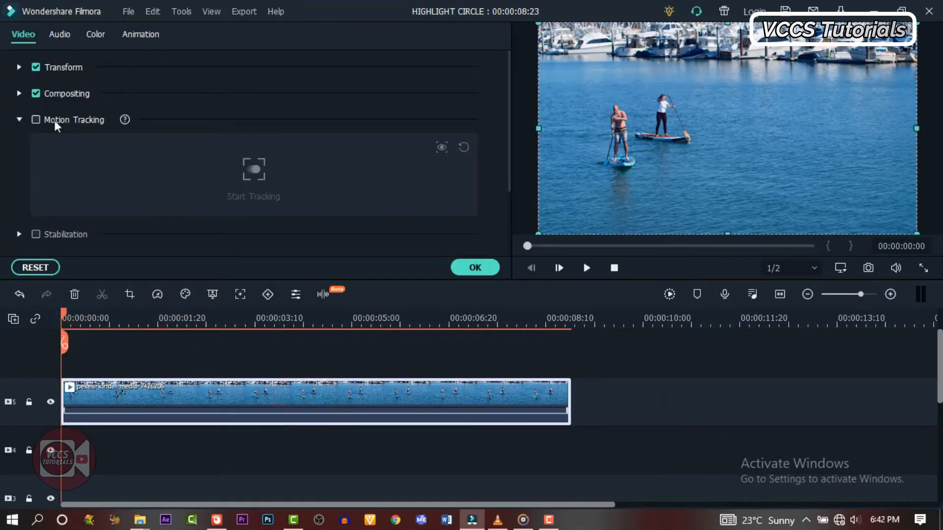
click(36, 120)
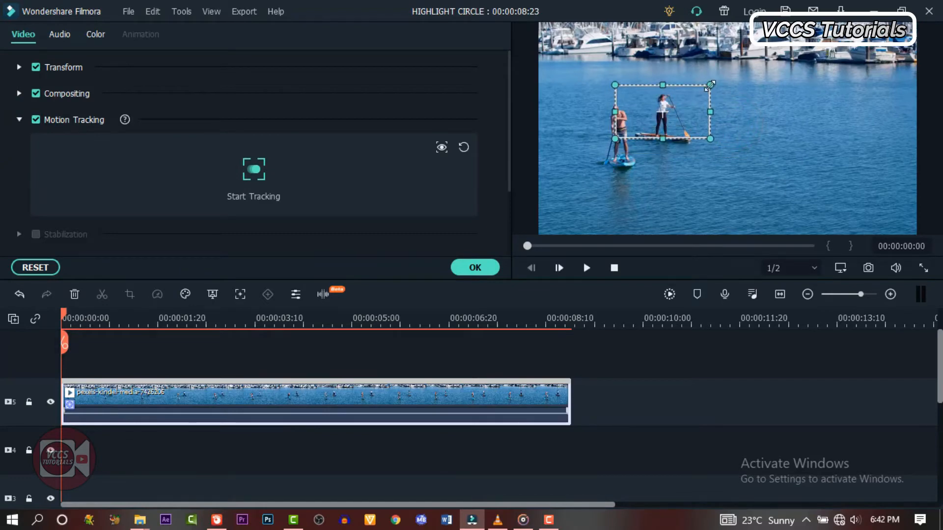
click(254, 169)
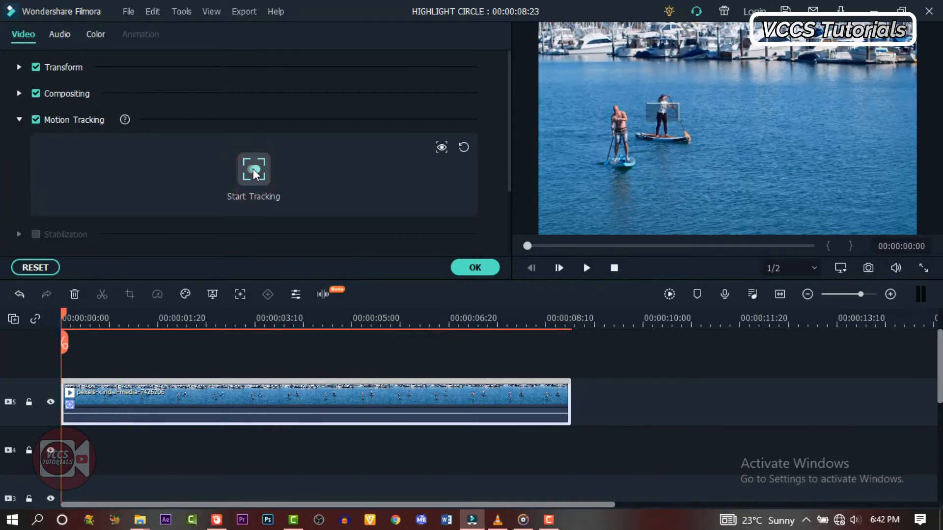
click(253, 169)
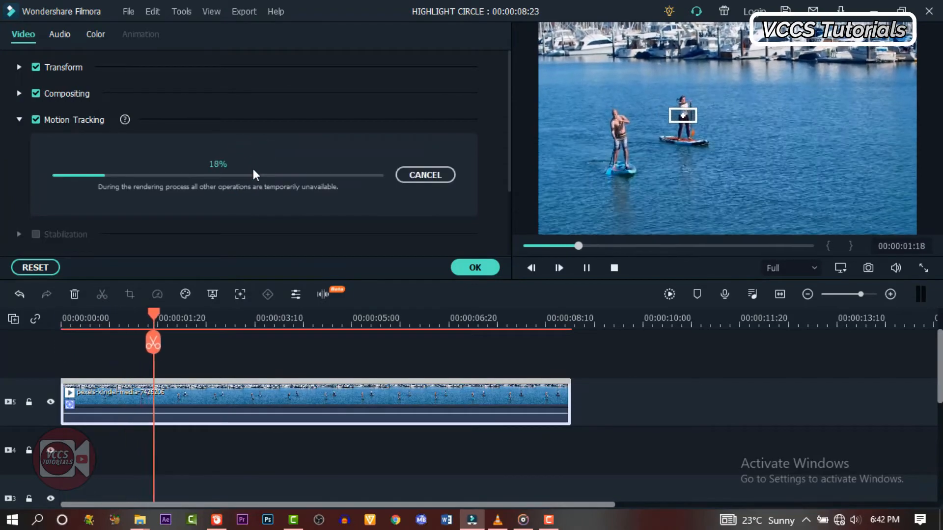
click(118, 43)
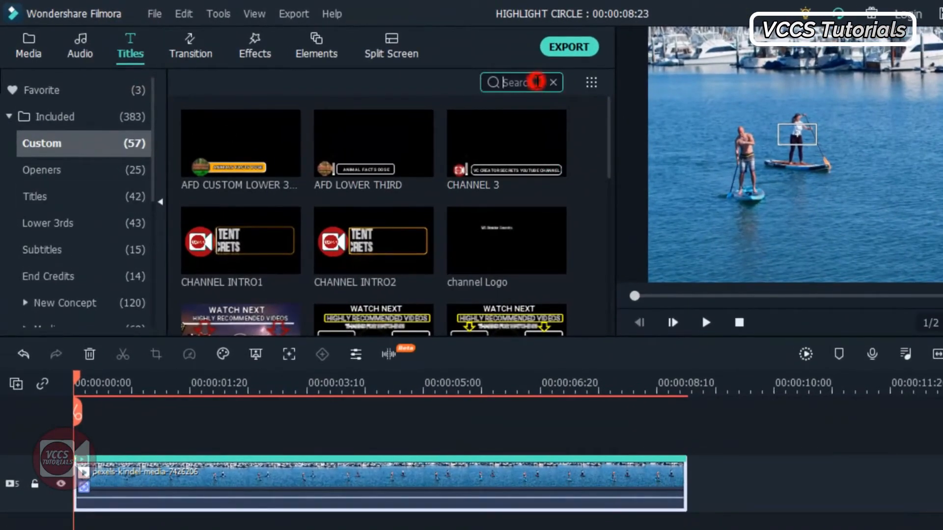
Find Highlight Circle2 in Titles, attach it to the tracked woman, and bring up the Export settings.
text(hi)
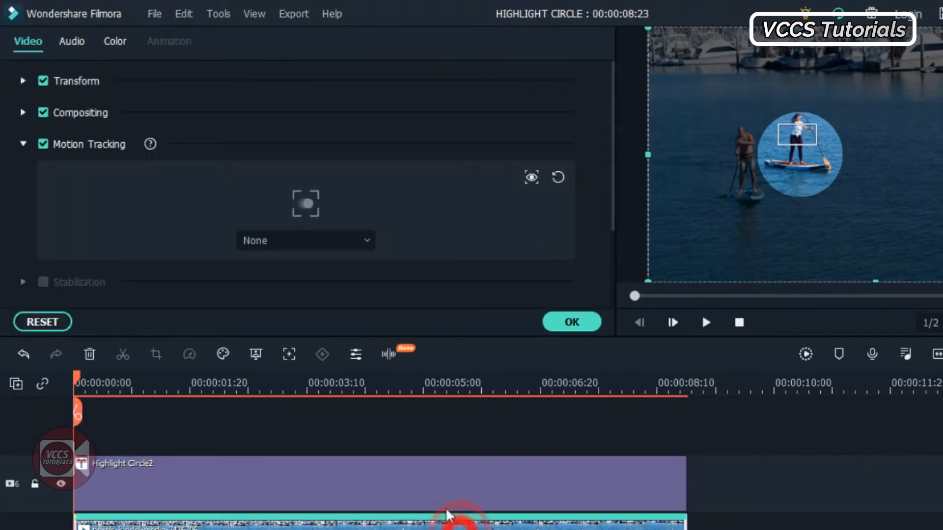
click(305, 241)
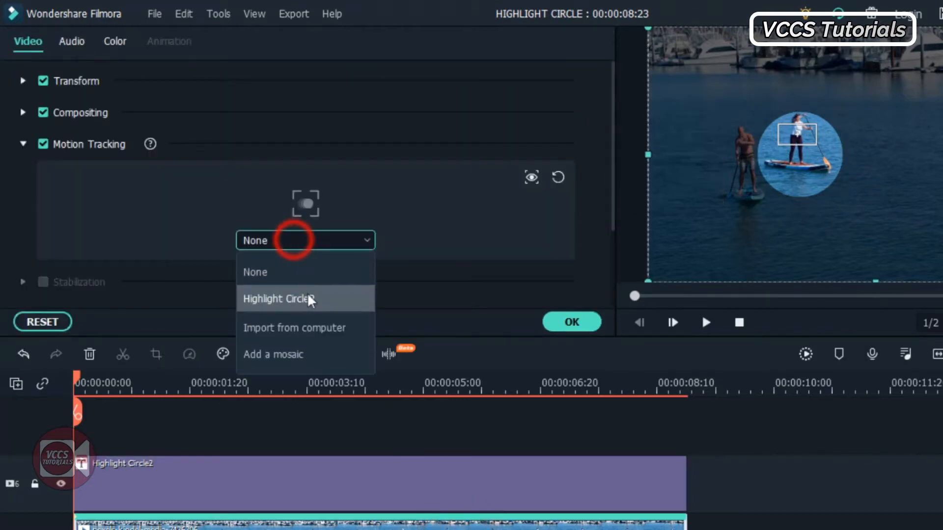
click(276, 299)
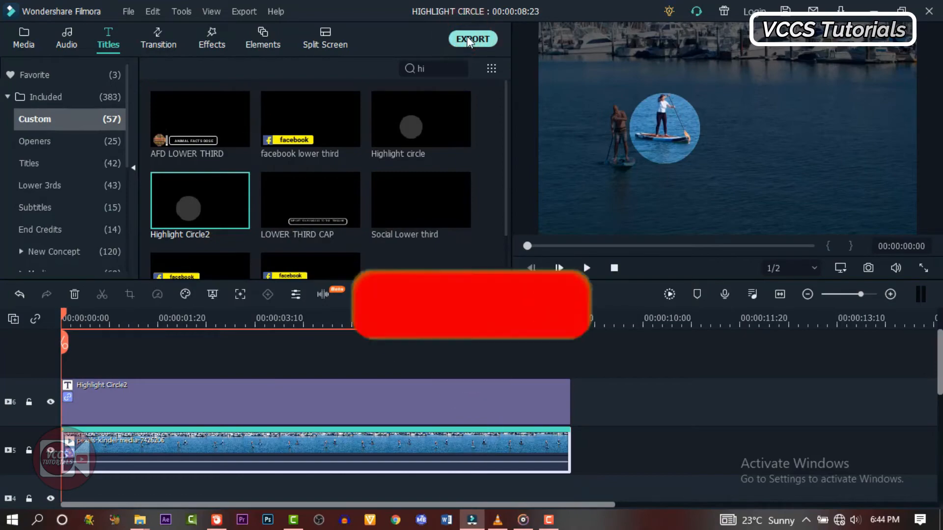
click(472, 38)
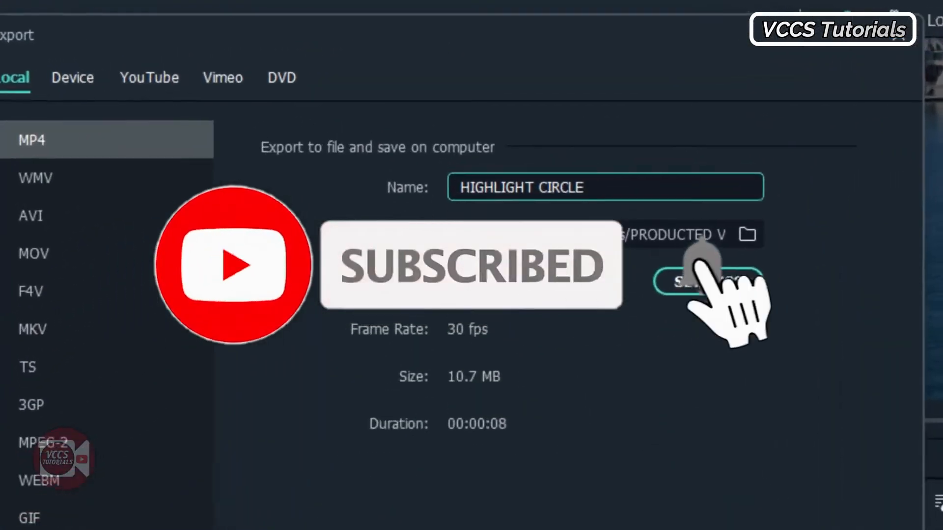